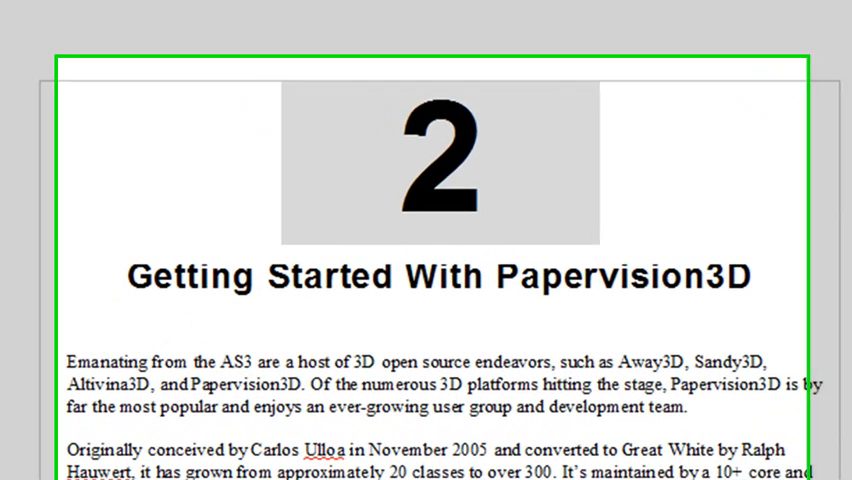
Scroll the Word chapter down to the final Papervision3D code listing
{"action": "scroll", "scroll_direction": "down", "scroll_amount": 3}
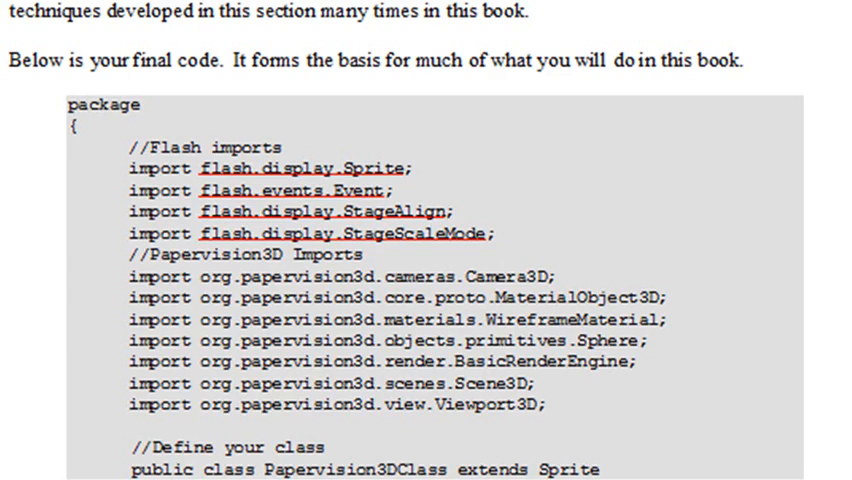
{"action": "scroll", "scroll_direction": "down", "scroll_amount": 3}
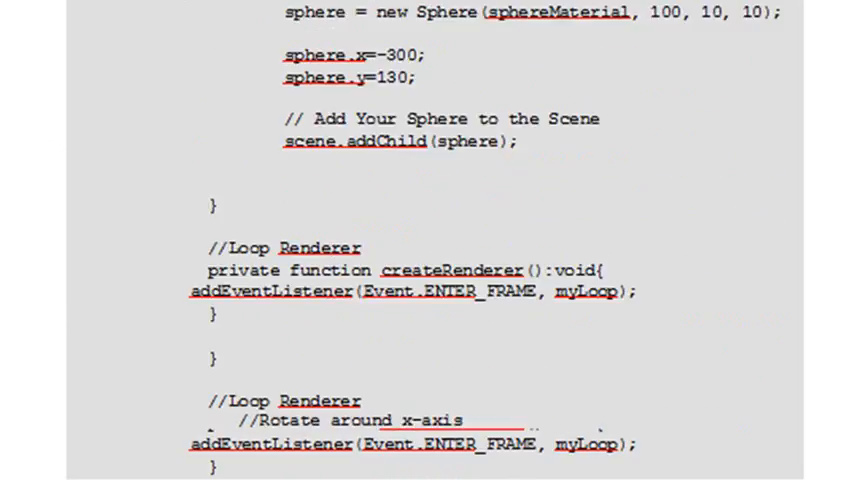
{"action": "scroll", "scroll_direction": "up", "scroll_amount": 3}
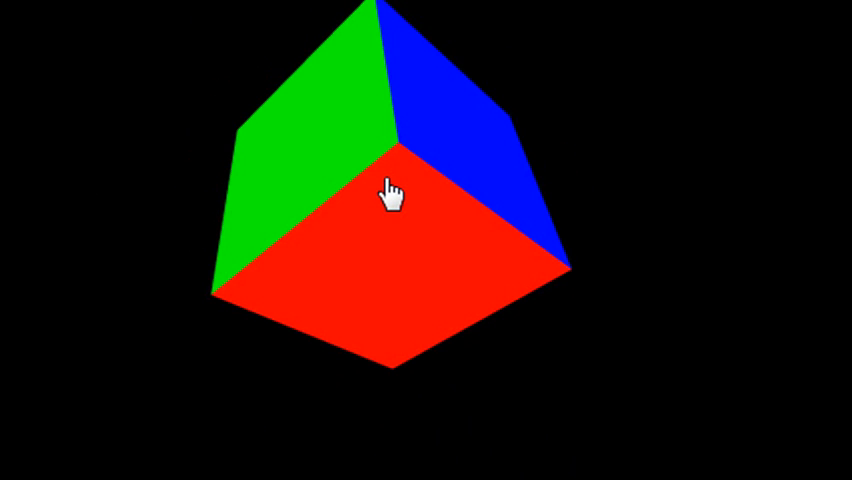
{"action": "mouse_move", "coordinate": [422, 164]}
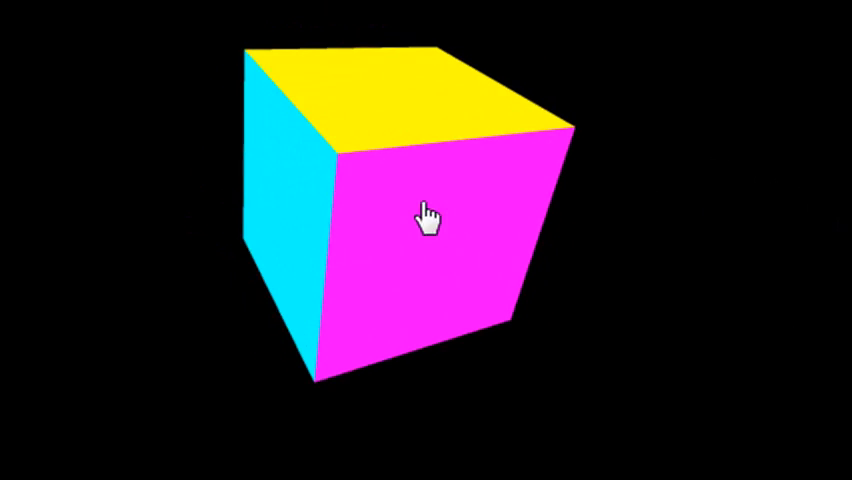
Click the spinning cube to cycle its faces to yellow, magenta and cyan
{"action": "left_click", "coordinate": [424, 212]}
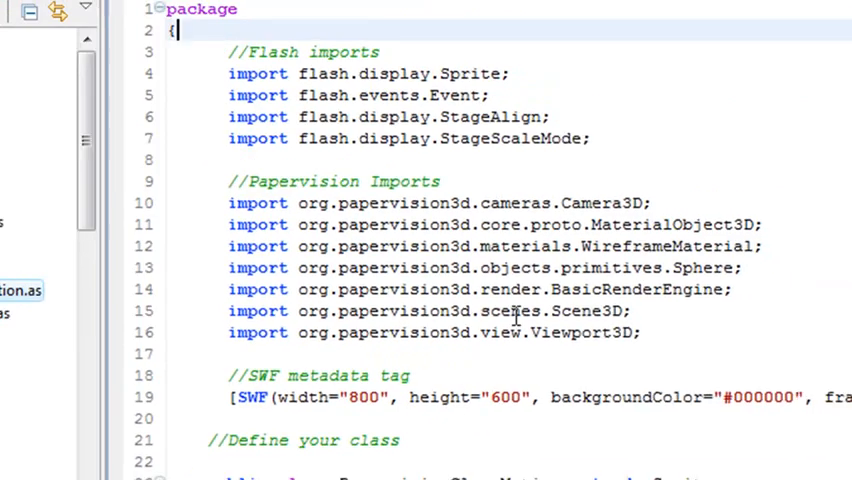
Scroll PapervisionClassMotion.as down to its class definition and property declarations
{"action": "scroll", "scroll_direction": "down", "scroll_amount": 3}
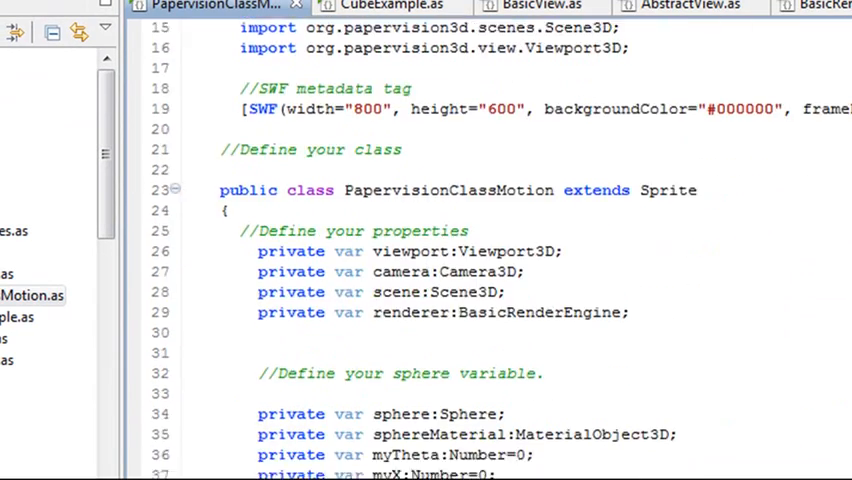
{"action": "scroll", "scroll_direction": "down", "scroll_amount": 3}
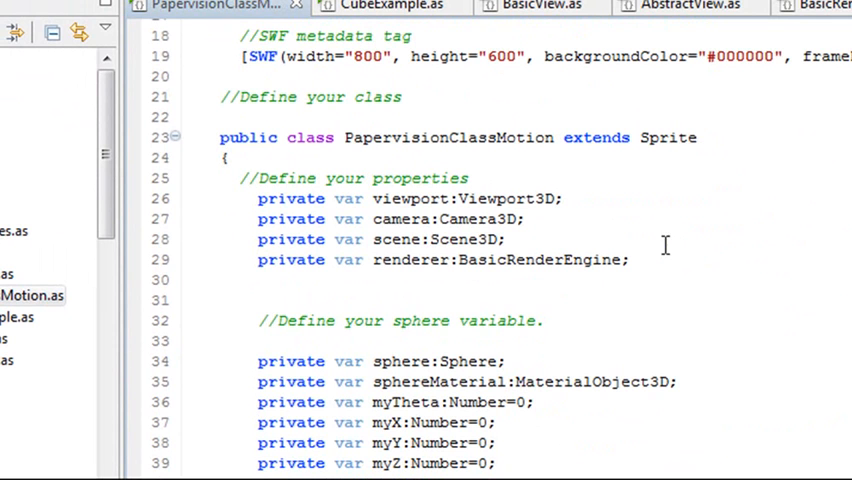
{"action": "mouse_move", "coordinate": [664, 244]}
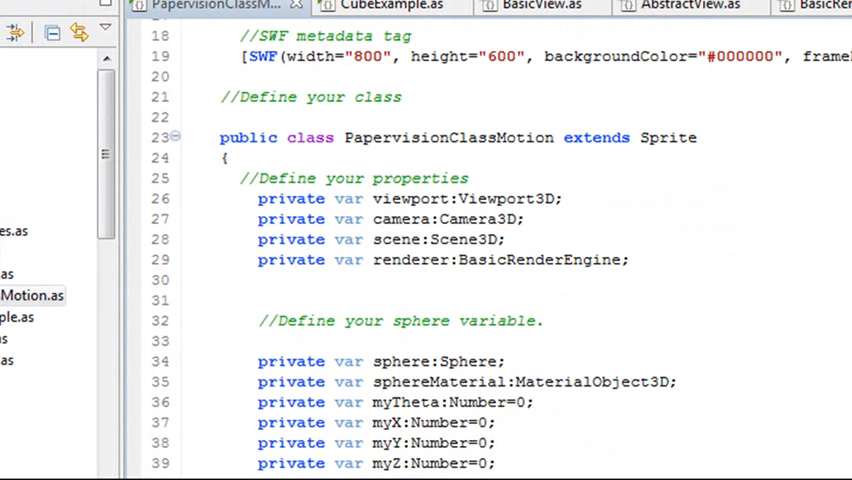
Switch to CubeExample.as and highlight its Papervision3D imports at the top
{"action": "left_click", "coordinate": [390, 8]}
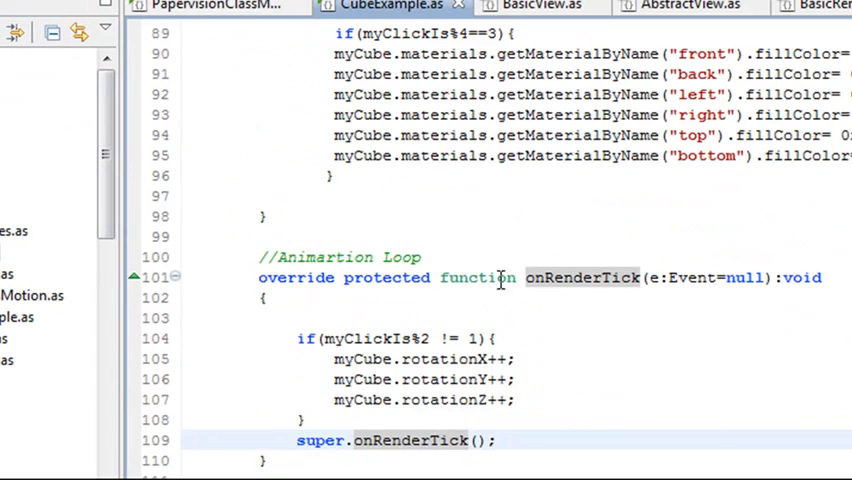
{"action": "scroll", "scroll_direction": "up", "scroll_amount": 3}
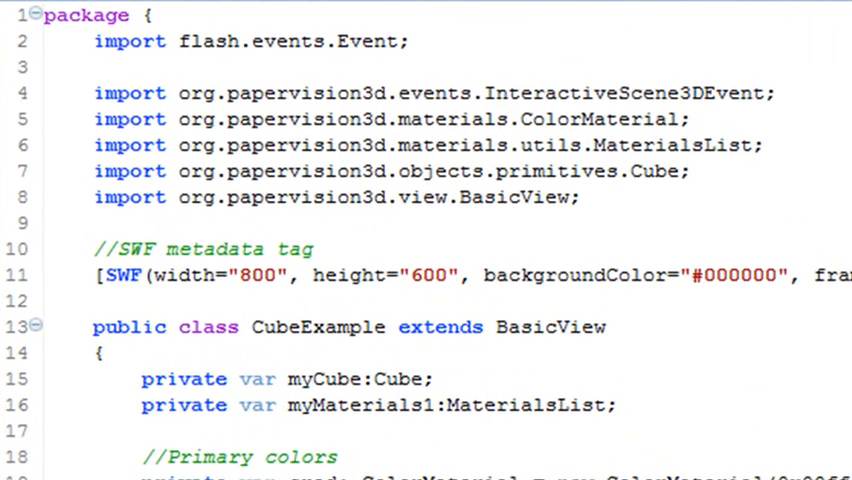
{"action": "mouse_move", "coordinate": [790, 216]}
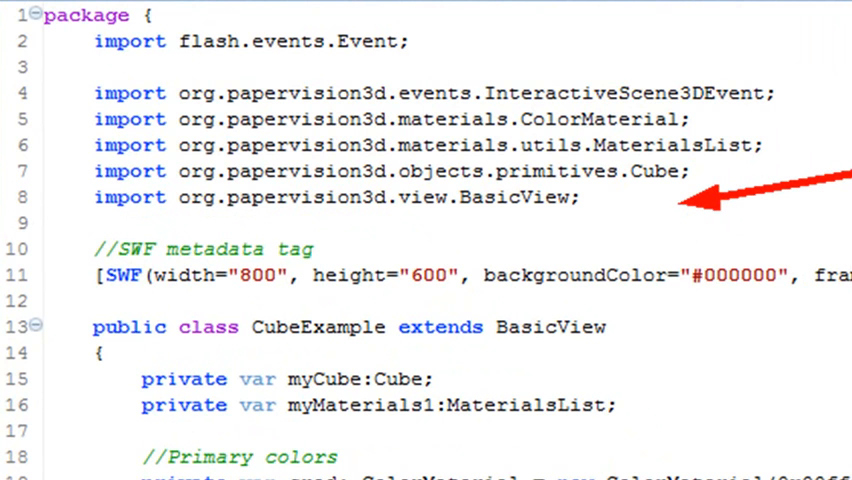
{"action": "mouse_move", "coordinate": [680, 360]}
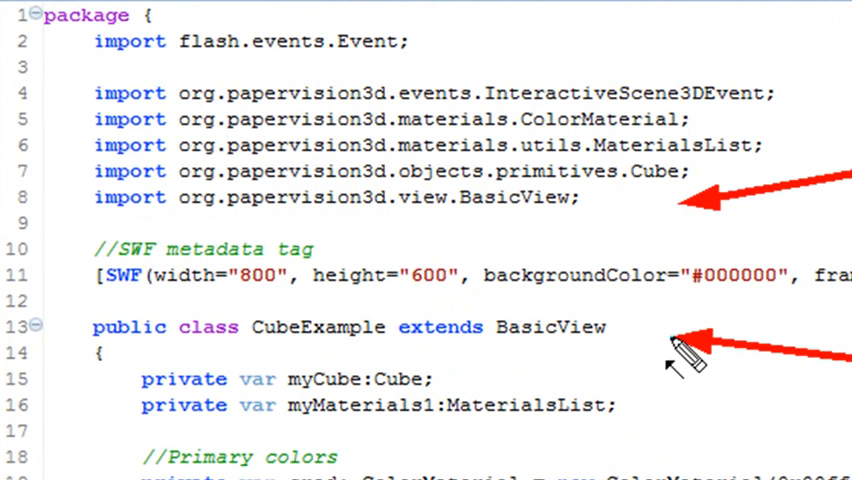
{"action": "left_click_drag", "start_coordinate": [96, 68], "coordinate": [580, 198]}
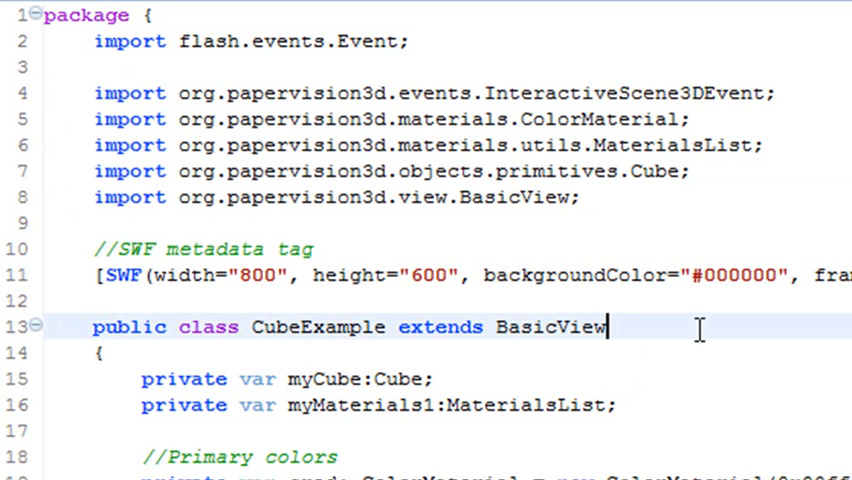
Open BasicView.as from the class declaration and scroll to its imports
{"action": "double_click", "coordinate": [548, 328]}
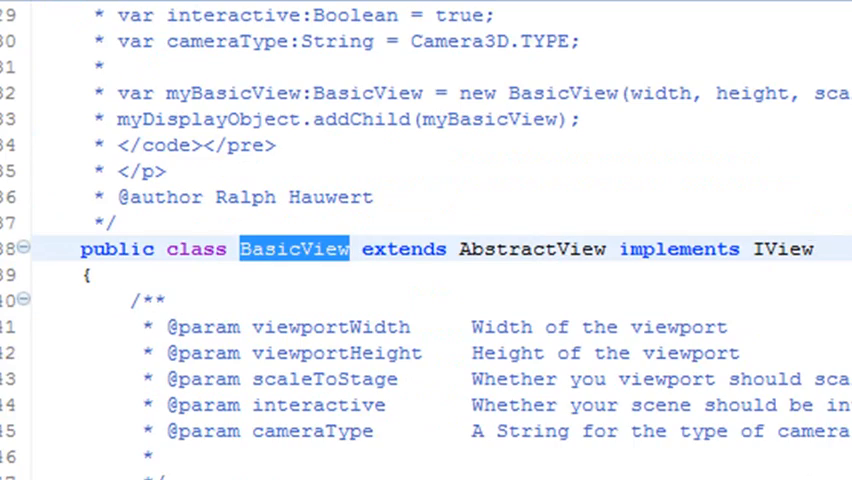
{"action": "scroll", "scroll_direction": "up", "scroll_amount": 3}
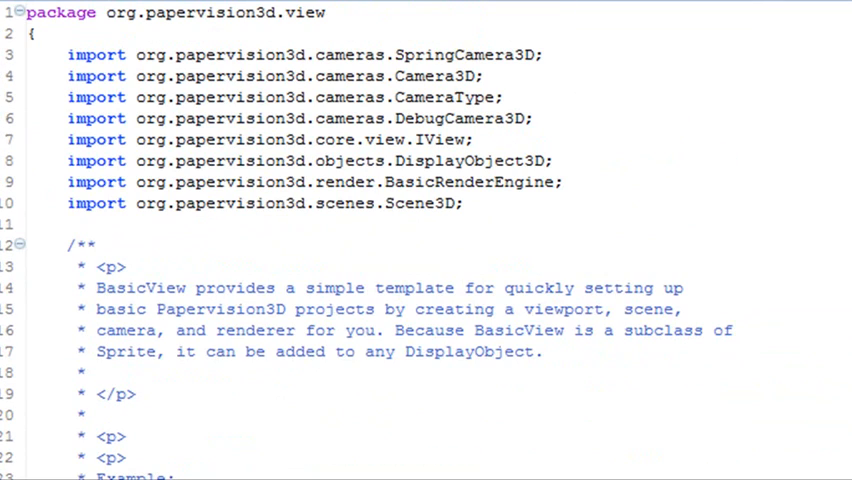
{"action": "mouse_move", "coordinate": [840, 100]}
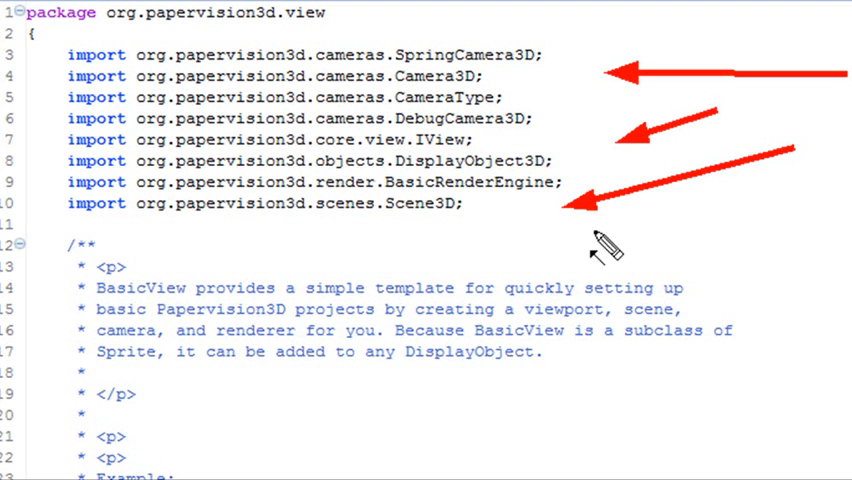
{"action": "mouse_move", "coordinate": [584, 130]}
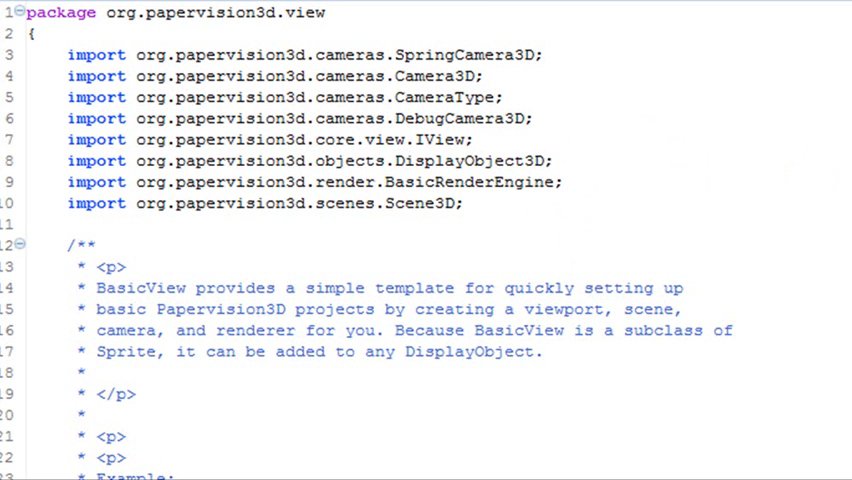
Scroll through BasicView's constructor from scene and viewport creation to the cameraType switch
{"action": "scroll", "scroll_direction": "down", "scroll_amount": 3}
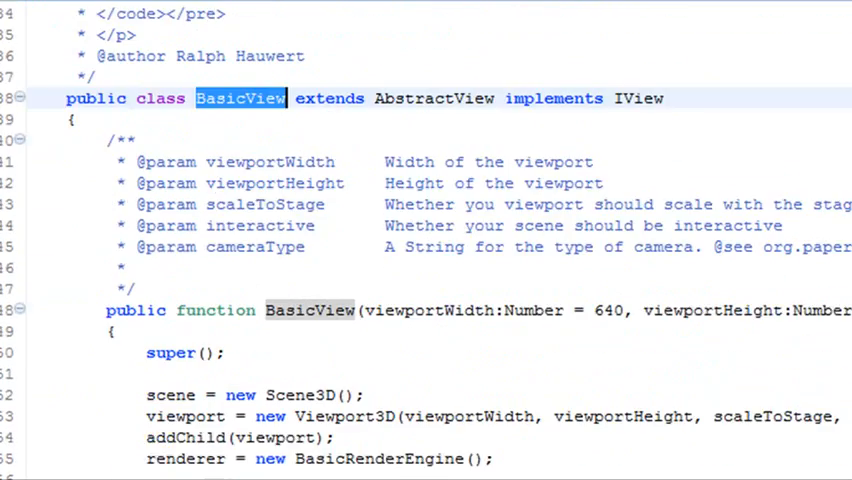
{"action": "scroll", "scroll_direction": "down", "scroll_amount": 3}
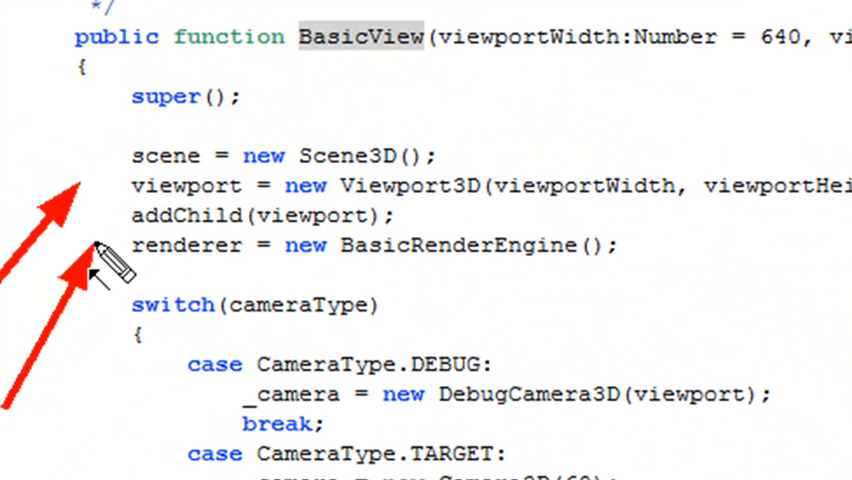
{"action": "mouse_move", "coordinate": [110, 456]}
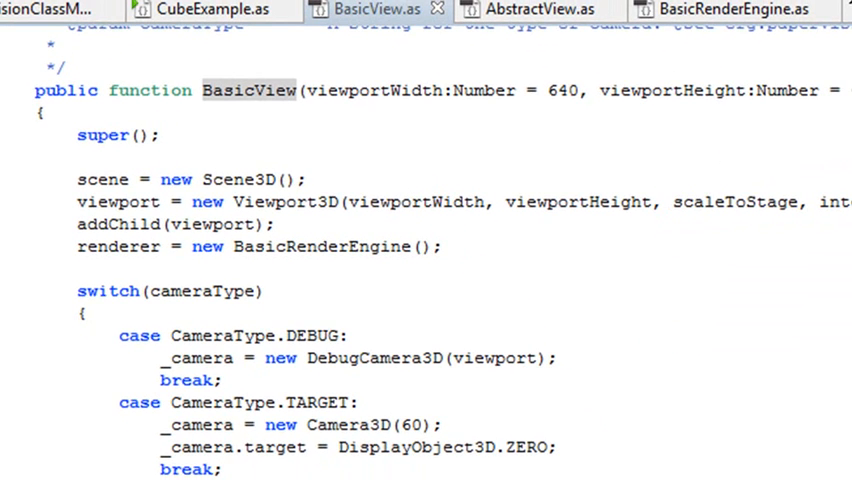
{"action": "scroll", "scroll_direction": "right", "scroll_amount": 3}
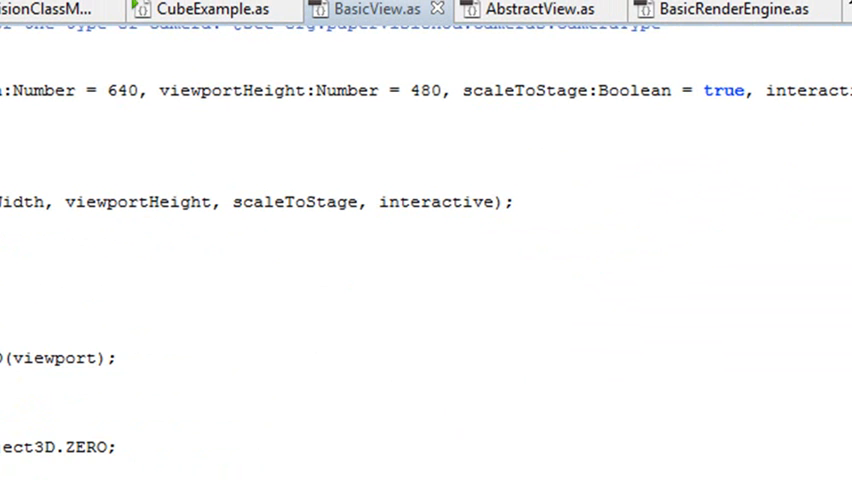
{"action": "scroll", "scroll_direction": "right", "scroll_amount": 3}
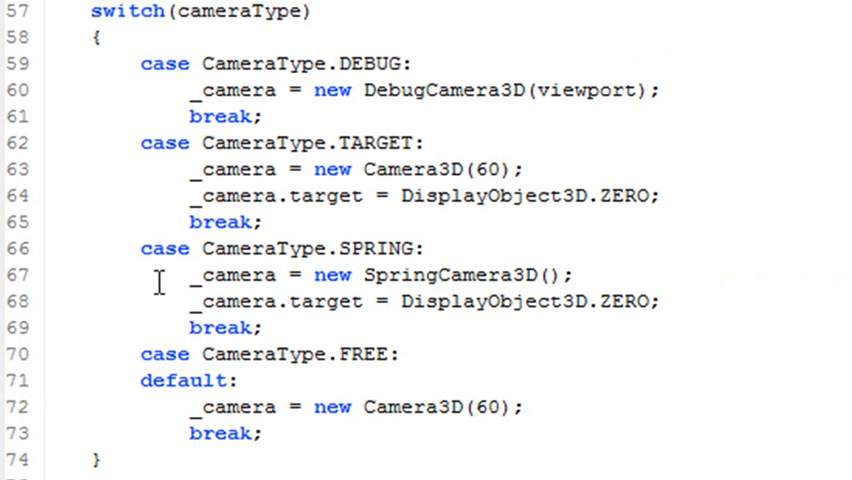
{"action": "scroll", "scroll_direction": "down", "scroll_amount": 3}
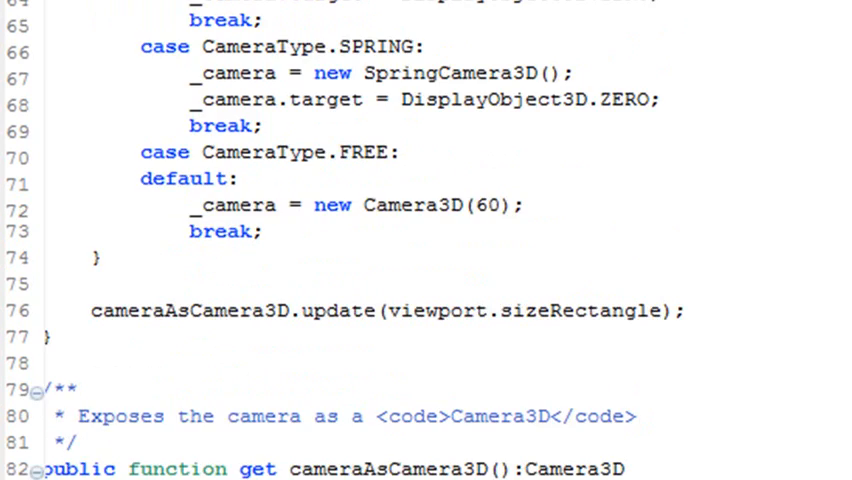
{"action": "scroll", "scroll_direction": "down", "scroll_amount": 3}
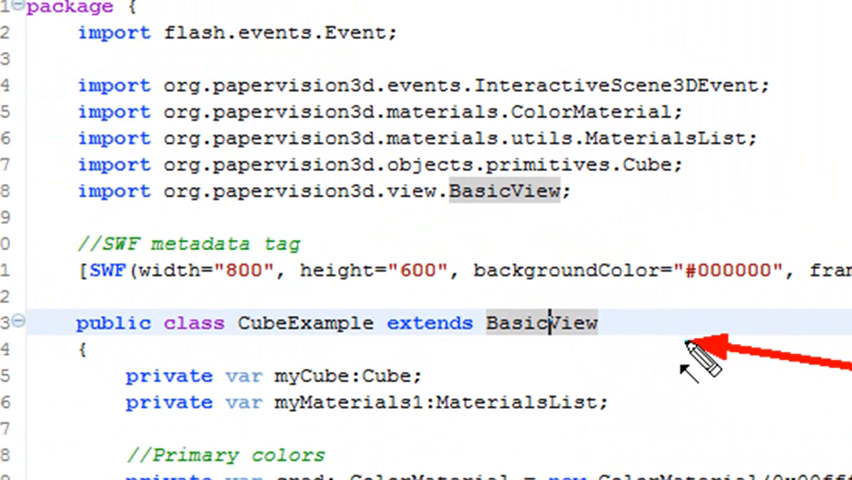
Scroll CubeExample.as past the constructor and materials to the onRenderTick loop
{"action": "scroll", "scroll_direction": "down", "scroll_amount": 3}
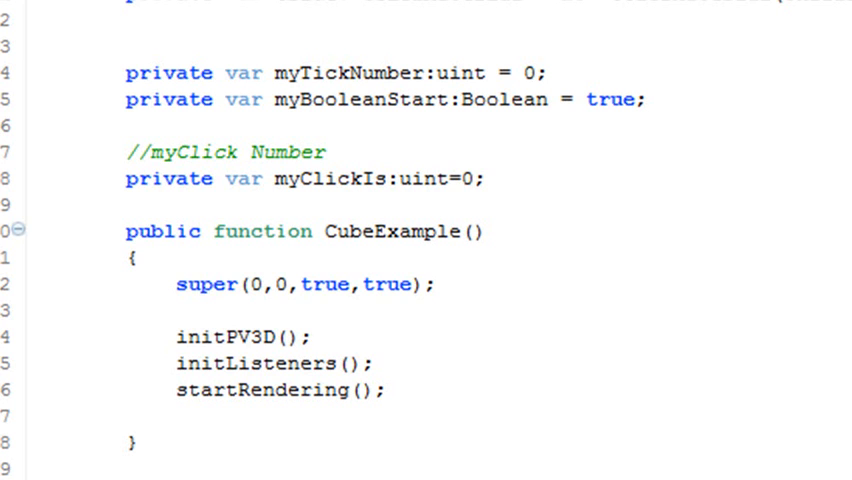
{"action": "scroll", "scroll_direction": "down", "scroll_amount": 3}
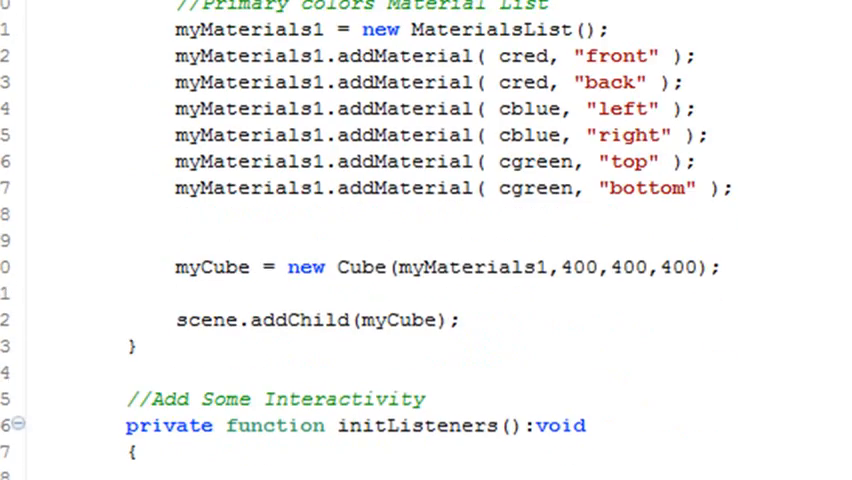
{"action": "scroll", "scroll_direction": "down", "scroll_amount": 3}
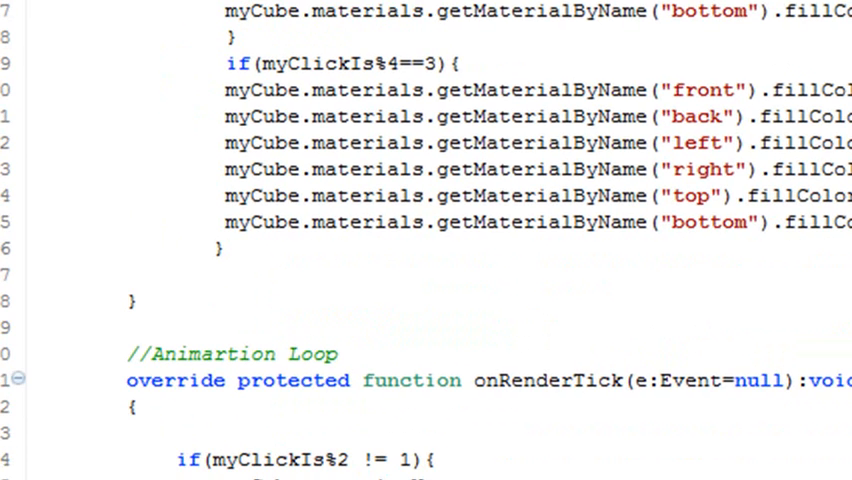
{"action": "scroll", "scroll_direction": "down", "scroll_amount": 3}
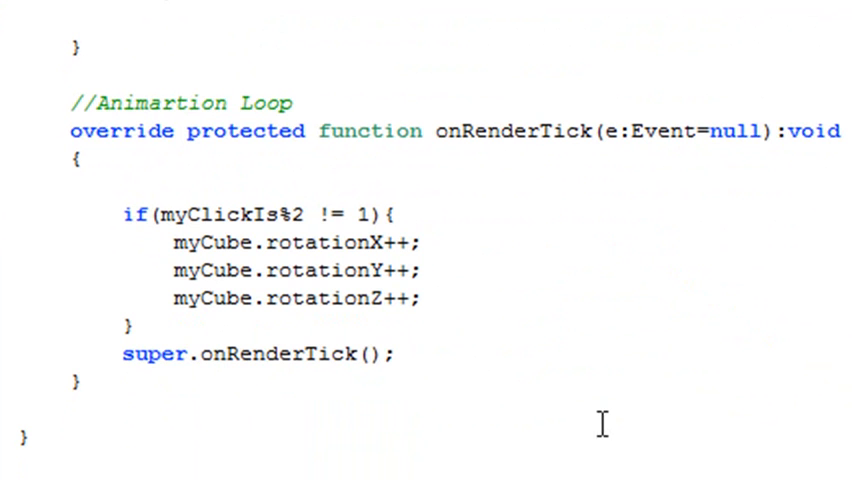
{"action": "mouse_move", "coordinate": [280, 356]}
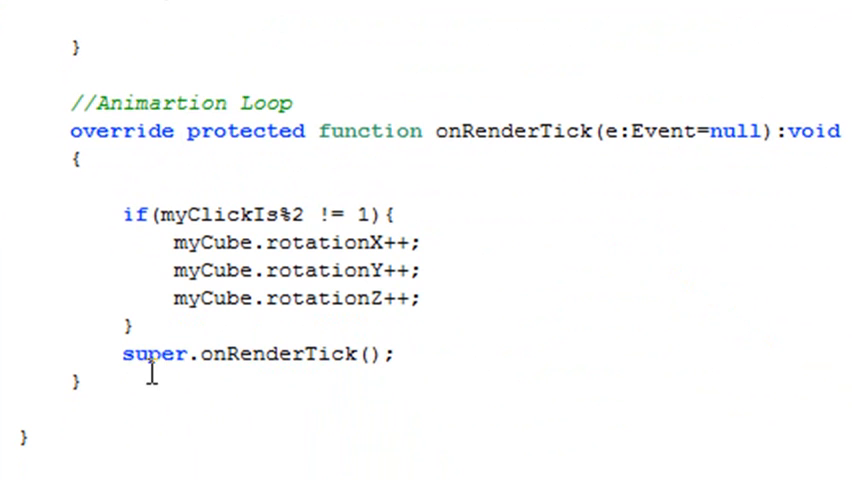
{"action": "mouse_move", "coordinate": [642, 364]}
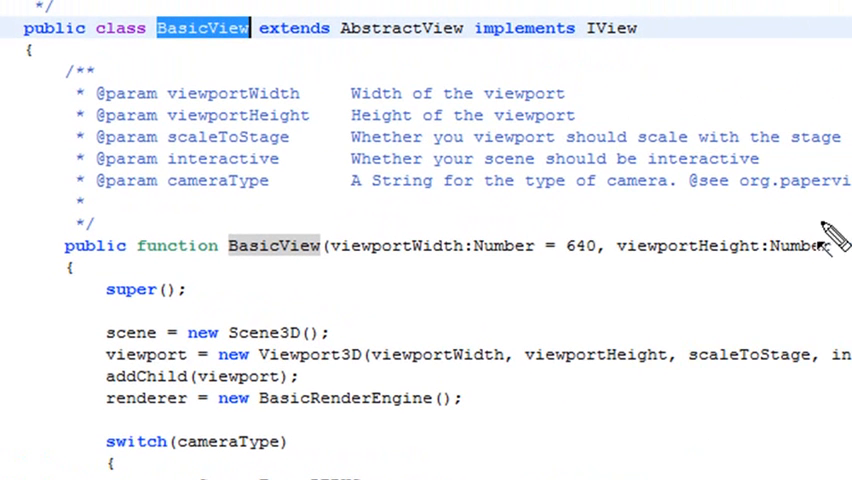
{"action": "mouse_move", "coordinate": [460, 10]}
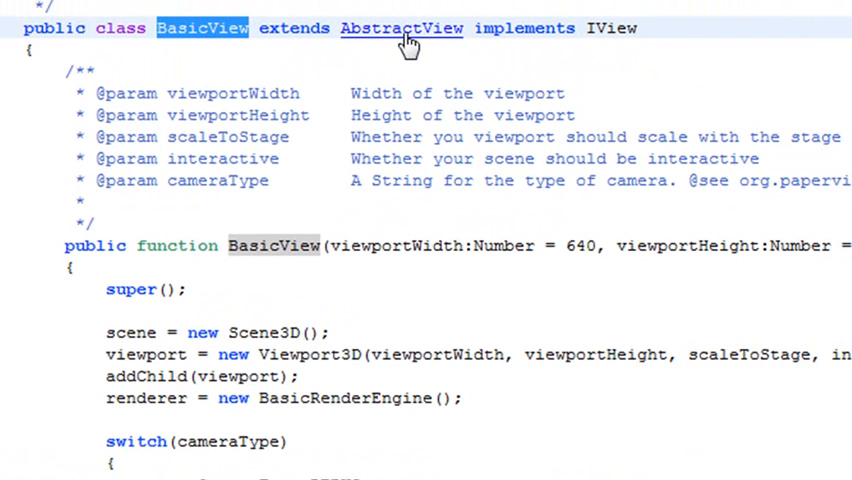
{"action": "mouse_move", "coordinate": [448, 184]}
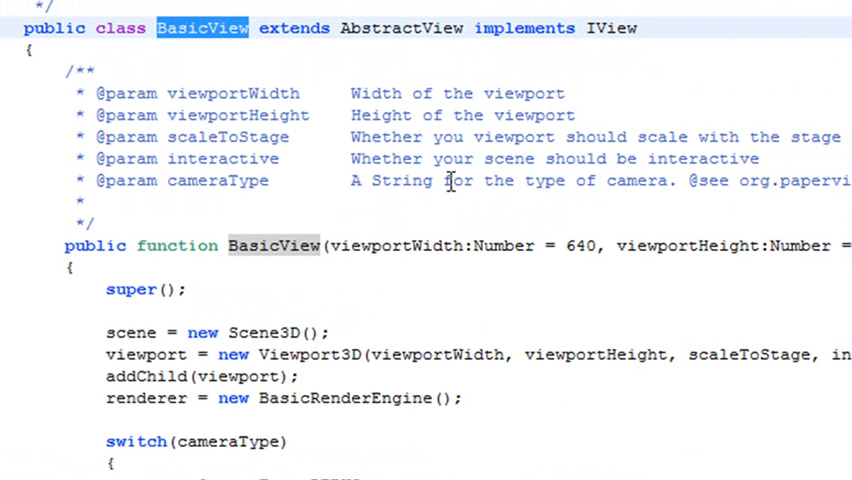
{"action": "mouse_move", "coordinate": [402, 28]}
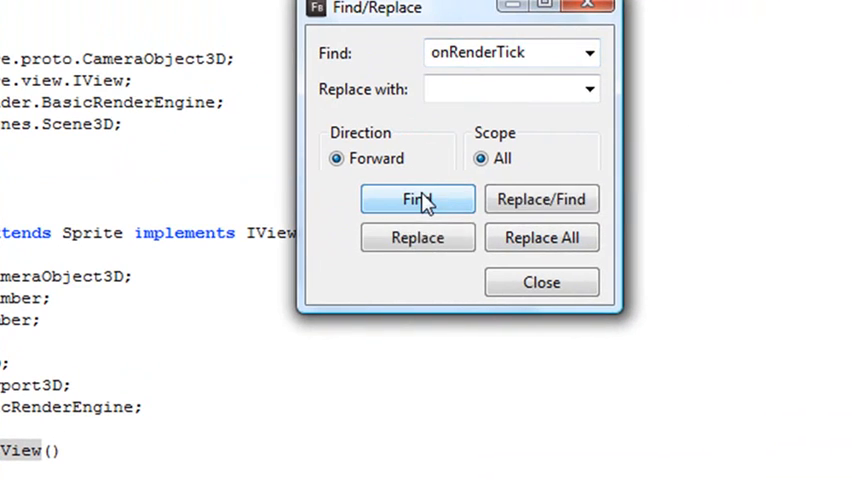
Find onRenderTick in AbstractView, showing its renderer.renderScene call
{"action": "left_click", "coordinate": [416, 200]}
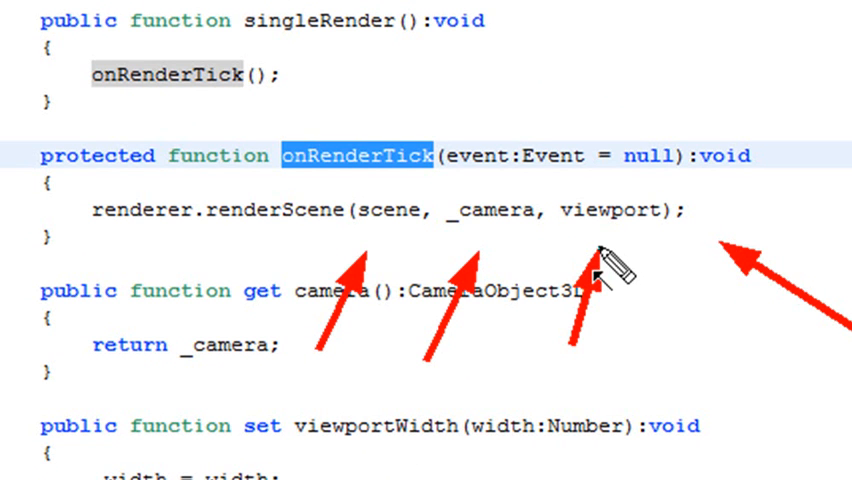
{"action": "mouse_move", "coordinate": [84, 156]}
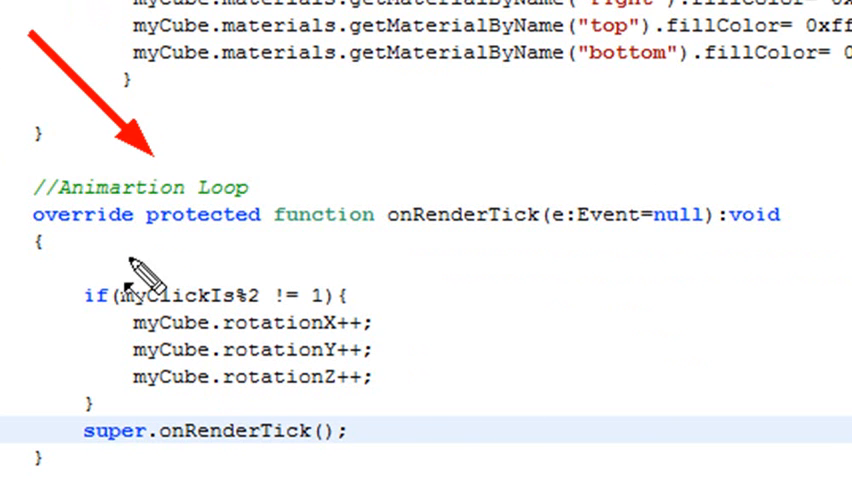
{"action": "mouse_move", "coordinate": [544, 298]}
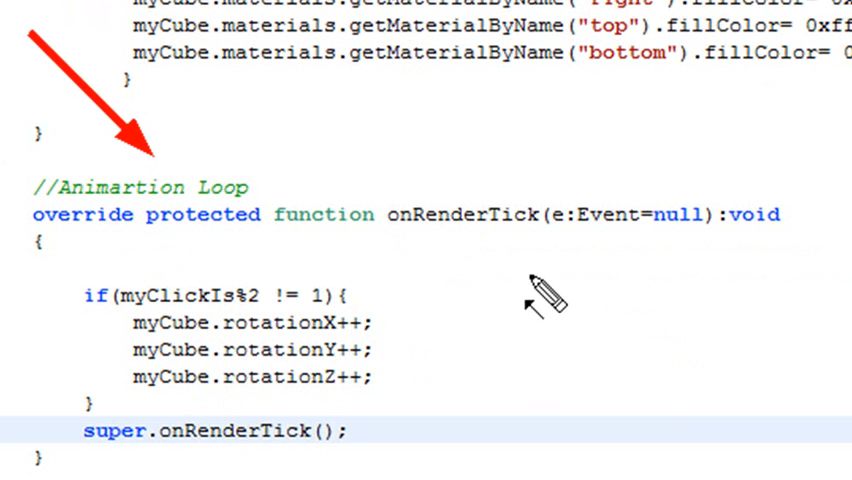
{"action": "mouse_move", "coordinate": [790, 384]}
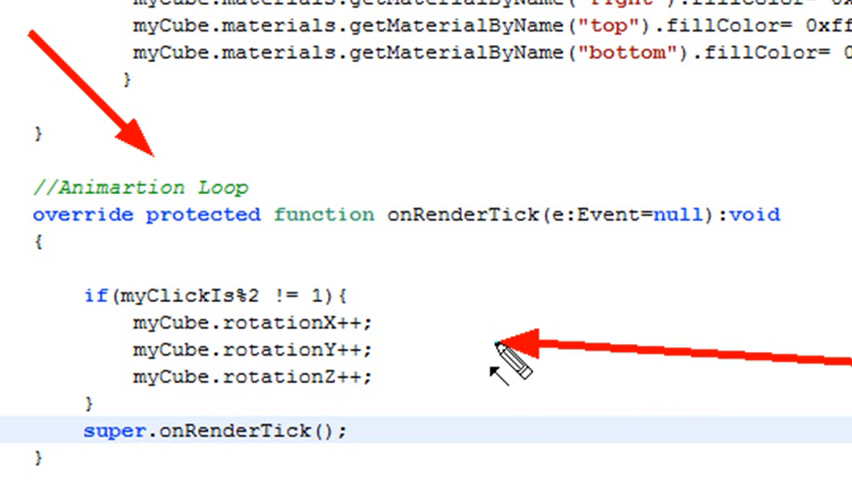
{"action": "mouse_move", "coordinate": [116, 360]}
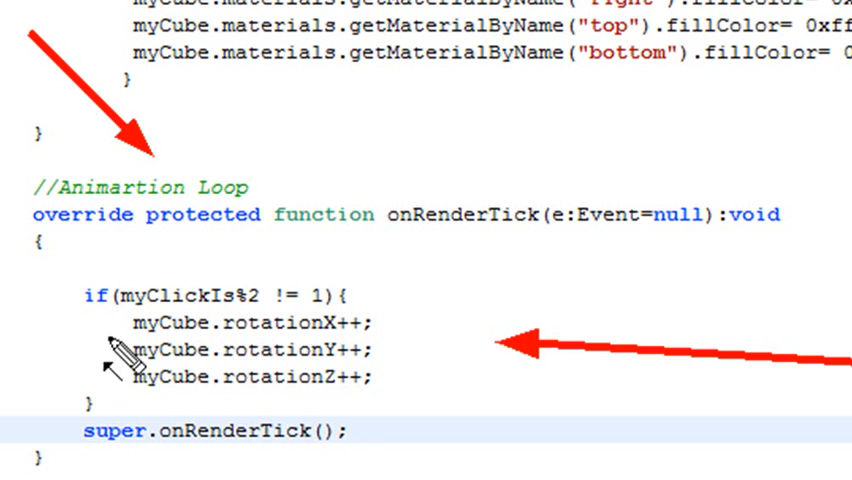
{"action": "mouse_move", "coordinate": [456, 320]}
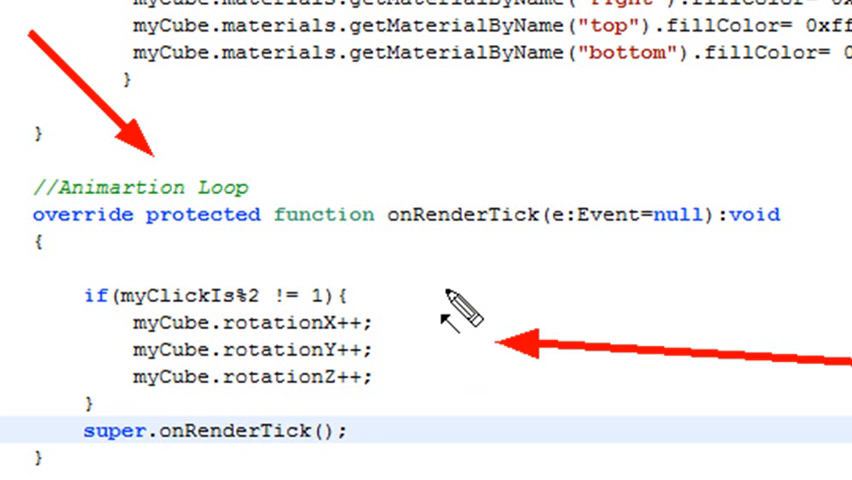
{"action": "mouse_move", "coordinate": [510, 464]}
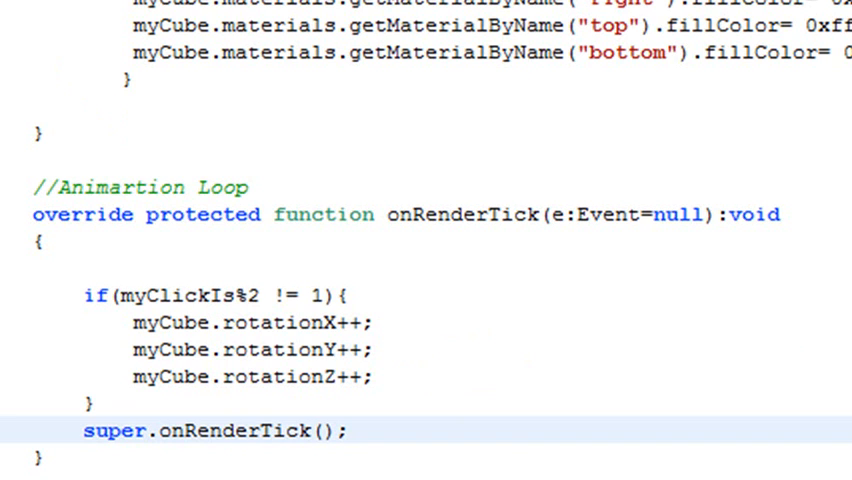
Scroll CubeExample.as back up to the package declaration and import statements
{"action": "scroll", "scroll_direction": "up", "scroll_amount": 3}
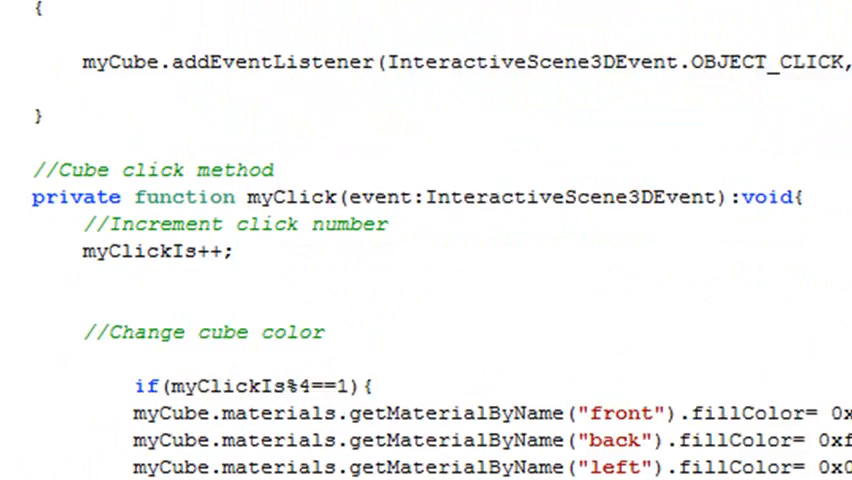
{"action": "scroll", "scroll_direction": "up", "scroll_amount": 3}
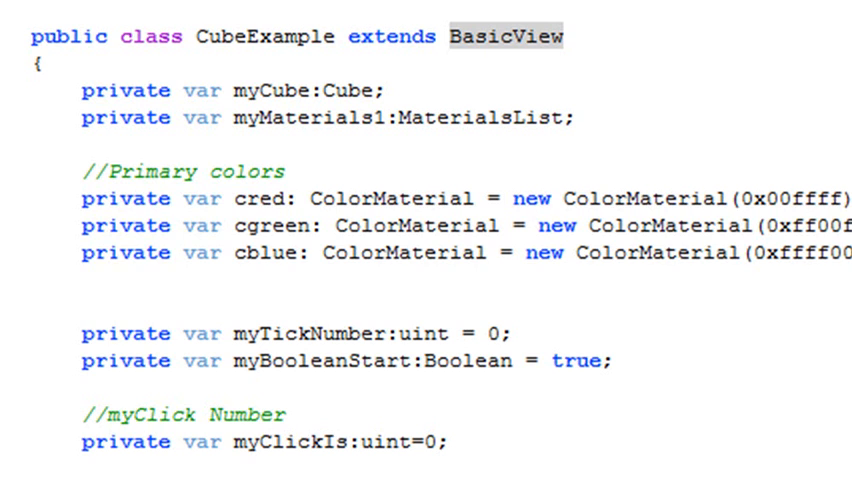
{"action": "scroll", "scroll_direction": "up", "scroll_amount": 3}
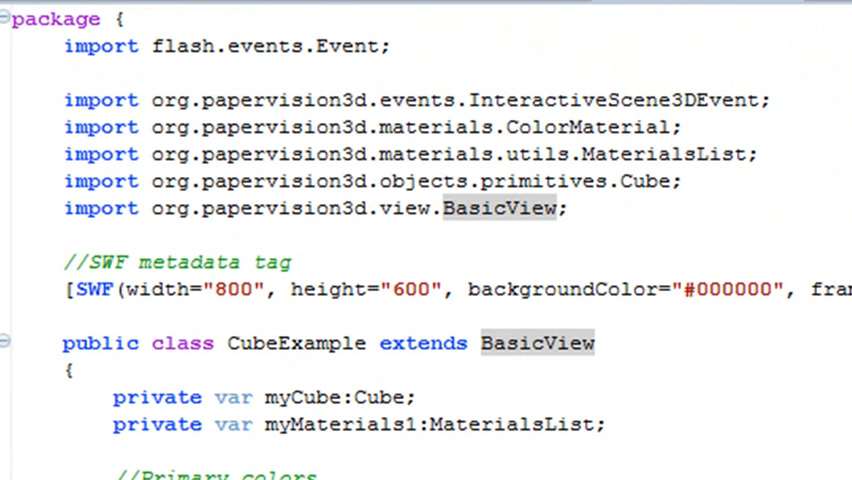
{"action": "mouse_move", "coordinate": [840, 164]}
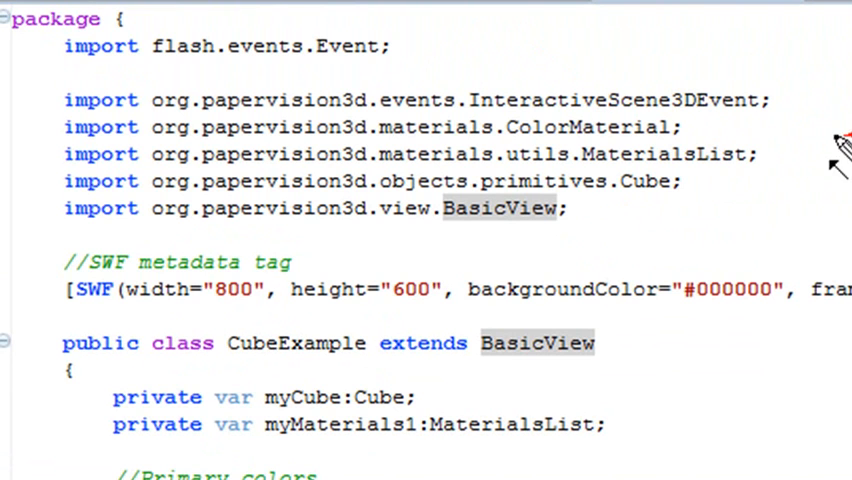
{"action": "mouse_move", "coordinate": [790, 128]}
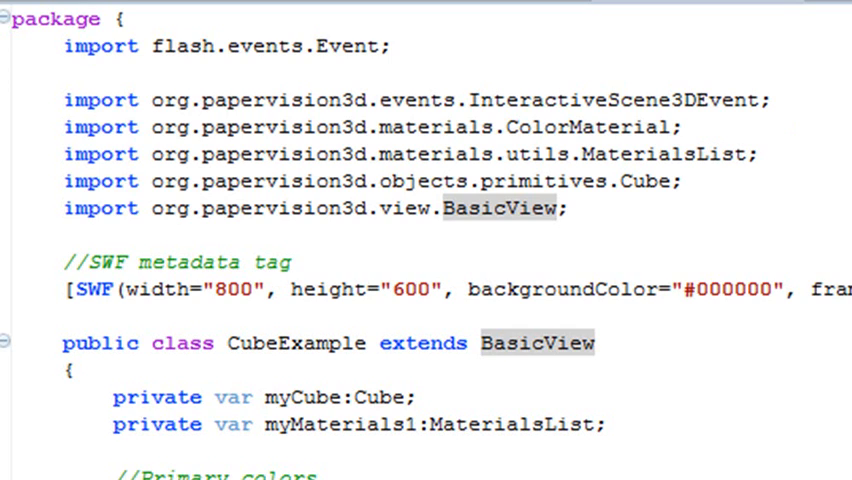
Scroll to the ColorMaterial declarations and the SWF metadata tag (800x600, black, 60 fps)
{"action": "scroll", "scroll_direction": "down", "scroll_amount": 3}
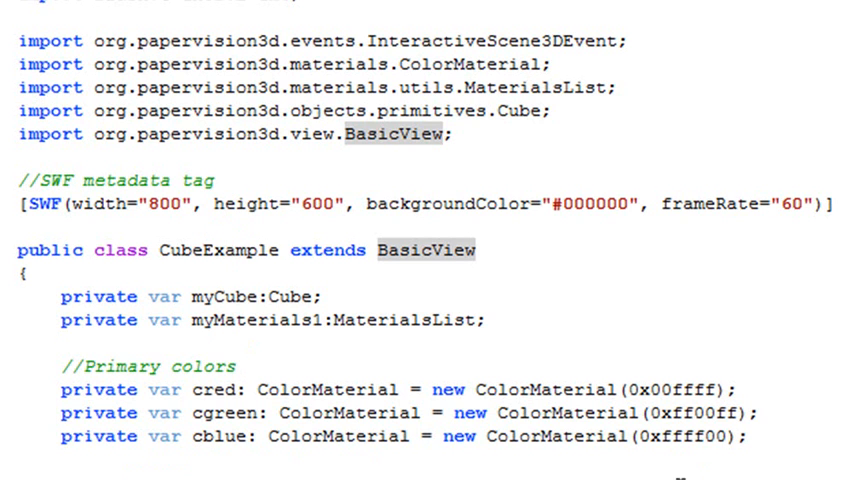
{"action": "mouse_move", "coordinate": [780, 280]}
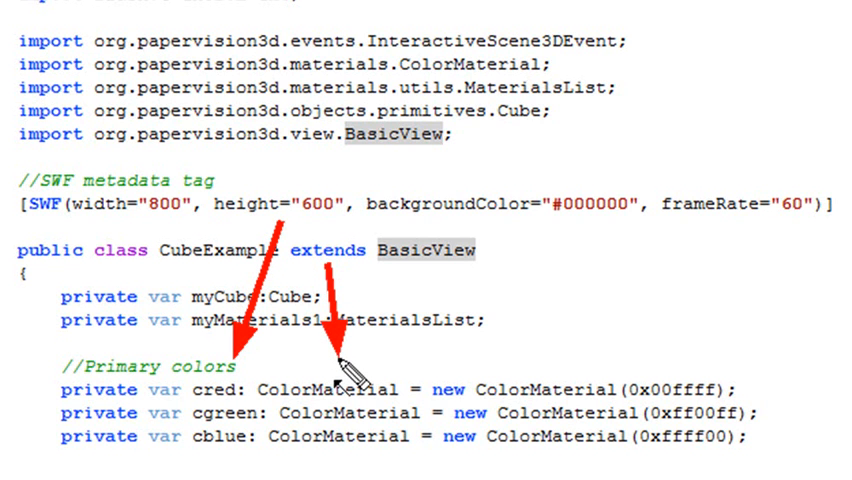
{"action": "mouse_move", "coordinate": [624, 244]}
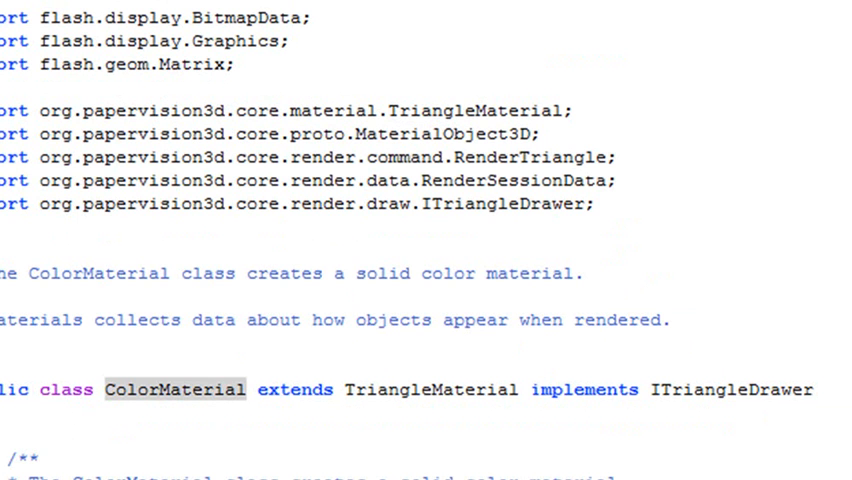
Scroll through the ColorMaterial constructor taking colour and alpha before returning to CubeExample
{"action": "scroll", "scroll_direction": "down", "scroll_amount": 3}
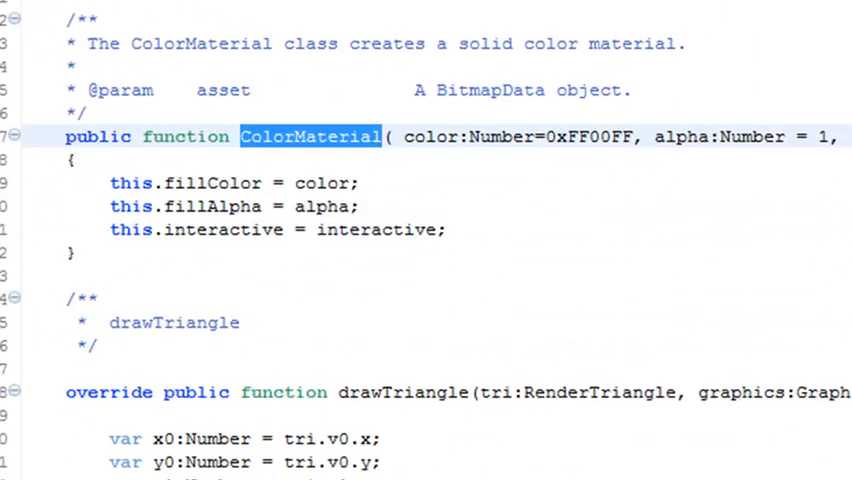
{"action": "scroll", "scroll_direction": "up", "scroll_amount": 3}
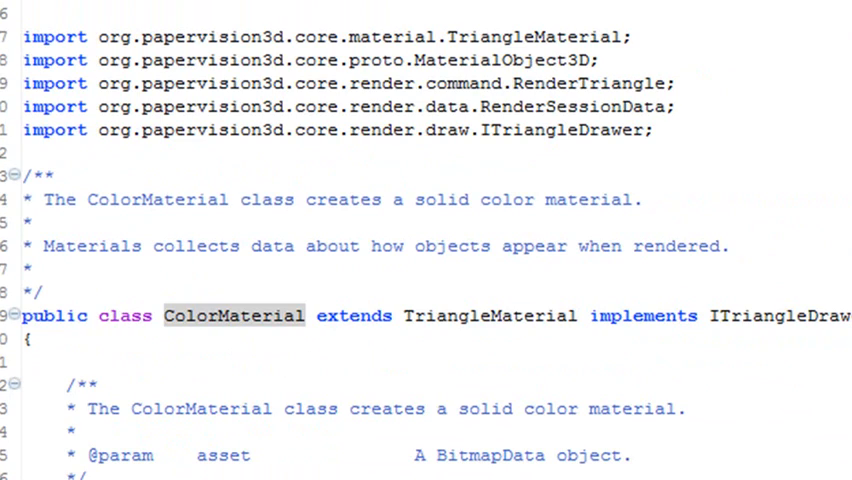
{"action": "scroll", "scroll_direction": "down", "scroll_amount": 3}
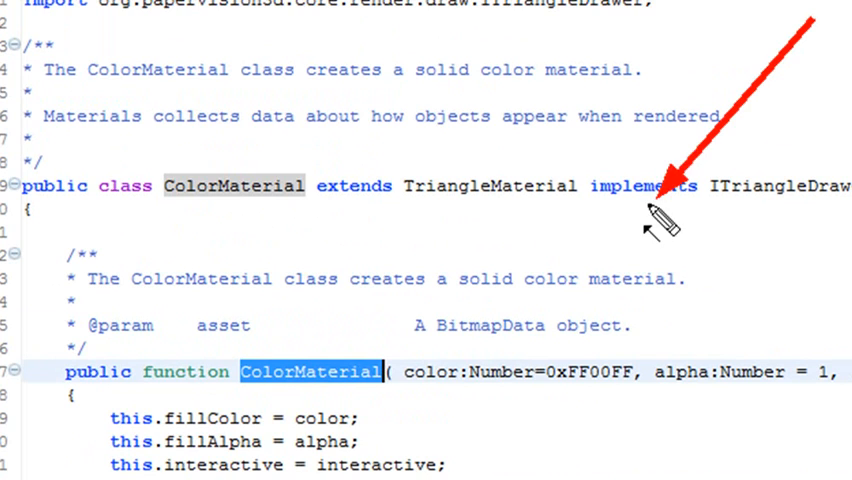
{"action": "scroll", "scroll_direction": "up", "scroll_amount": 3}
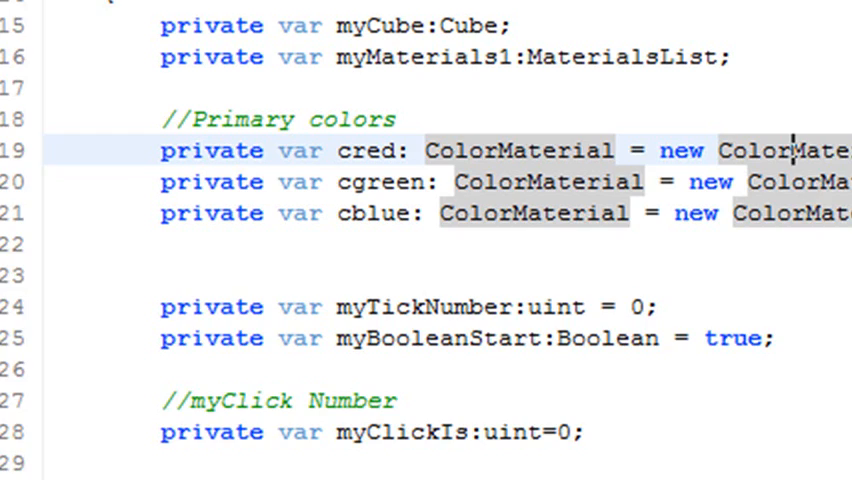
Scroll CubeExample past the primary colours to the tick and click counters and constructor
{"action": "scroll", "scroll_direction": "up", "scroll_amount": 3}
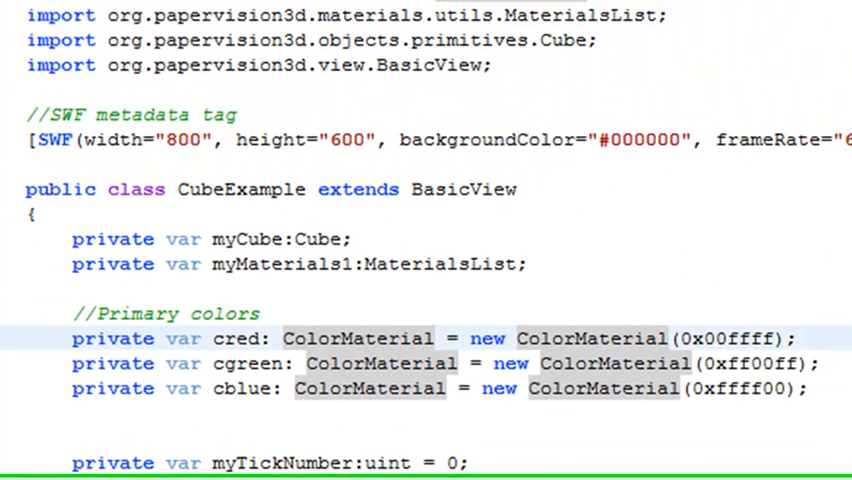
{"action": "scroll", "scroll_direction": "down", "scroll_amount": 3}
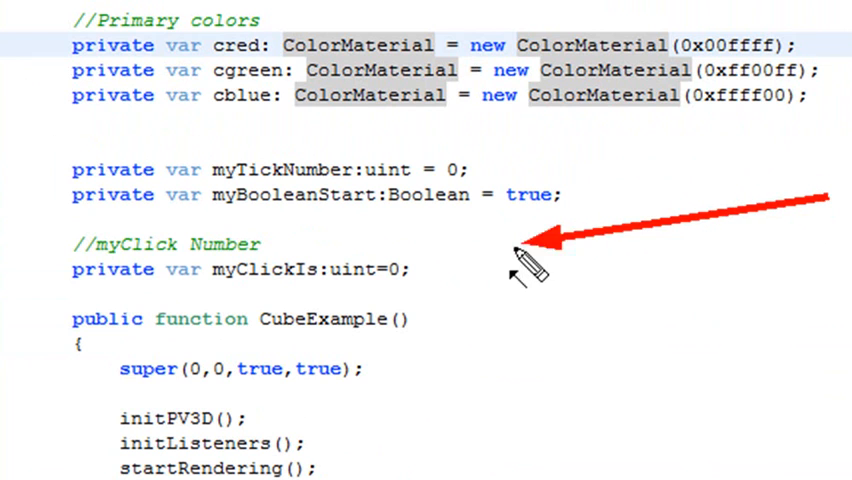
{"action": "mouse_move", "coordinate": [504, 280]}
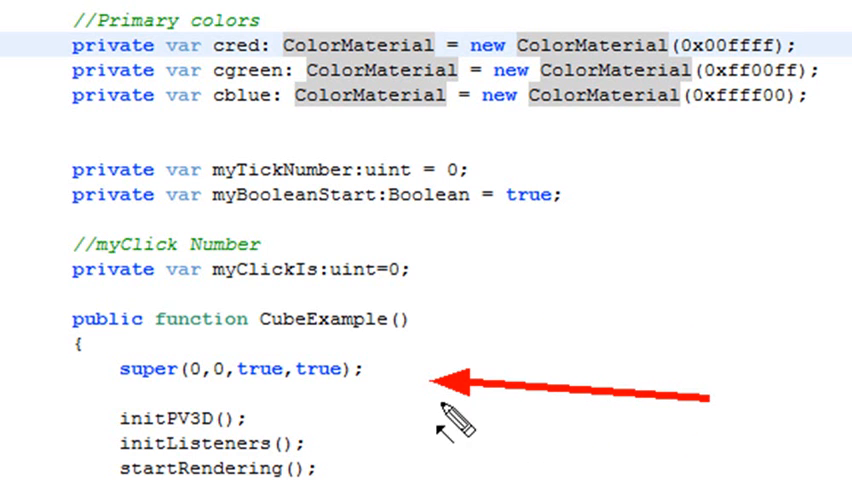
{"action": "mouse_move", "coordinate": [476, 456]}
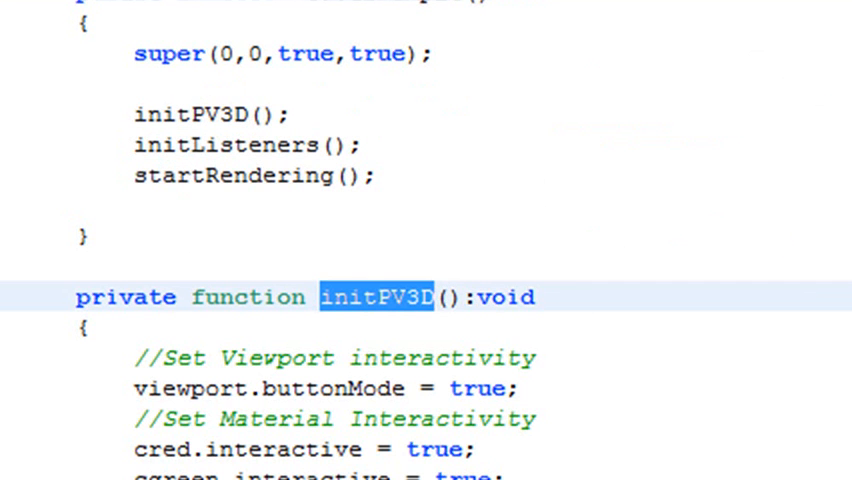
{"action": "scroll", "scroll_direction": "down", "scroll_amount": 3}
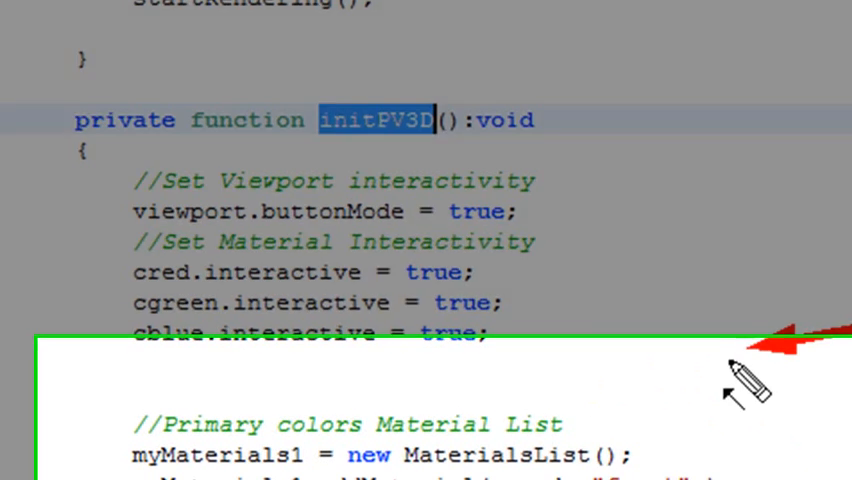
Scroll initPV3D down to the primary-colours Material List and the 400-unit Cube added to the scene
{"action": "scroll", "scroll_direction": "down", "scroll_amount": 3}
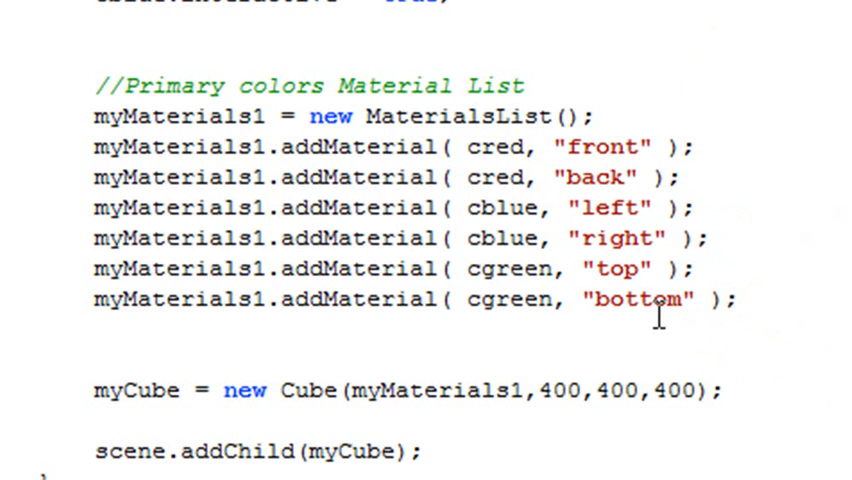
{"action": "mouse_move", "coordinate": [790, 10]}
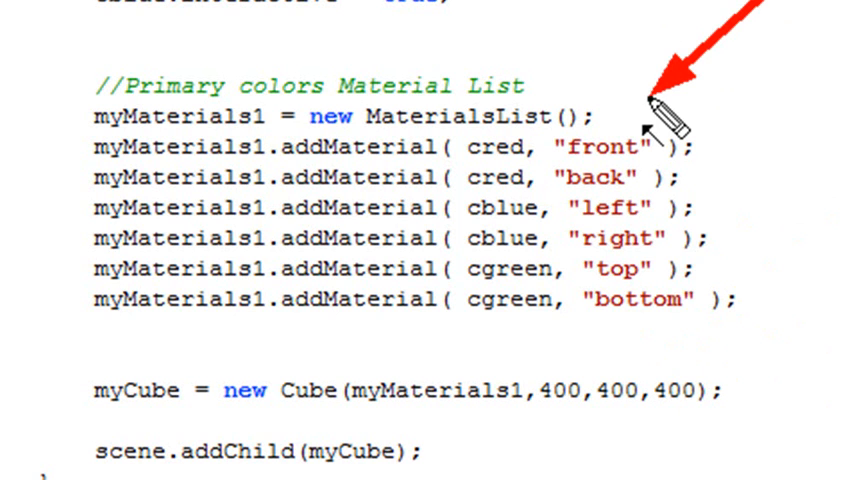
{"action": "mouse_move", "coordinate": [808, 138]}
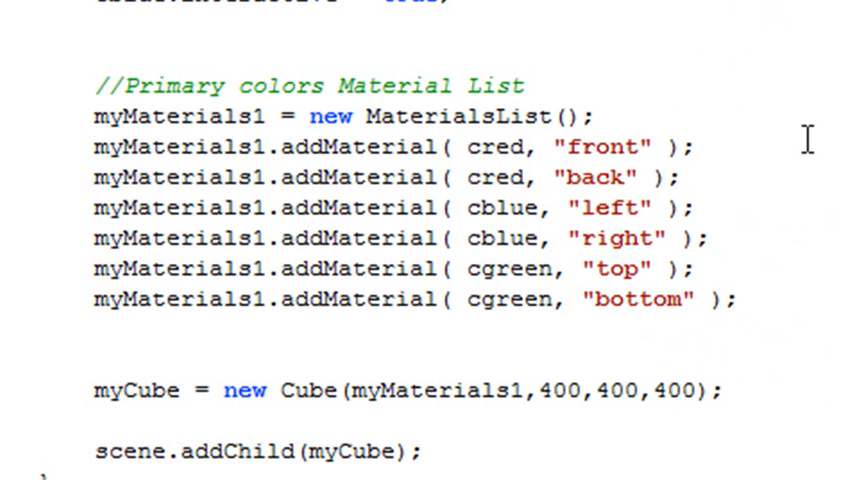